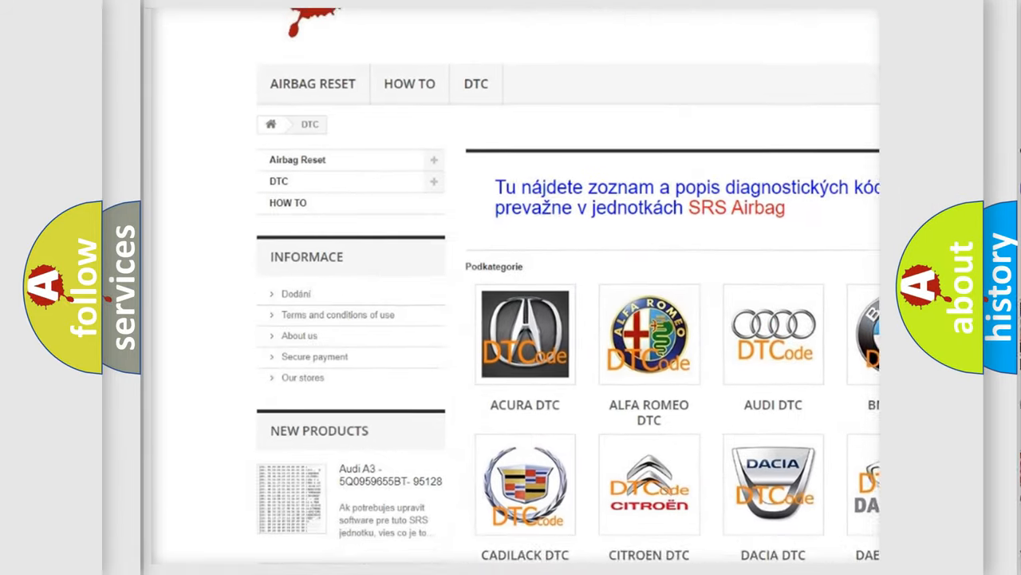
scroll("down", 3)
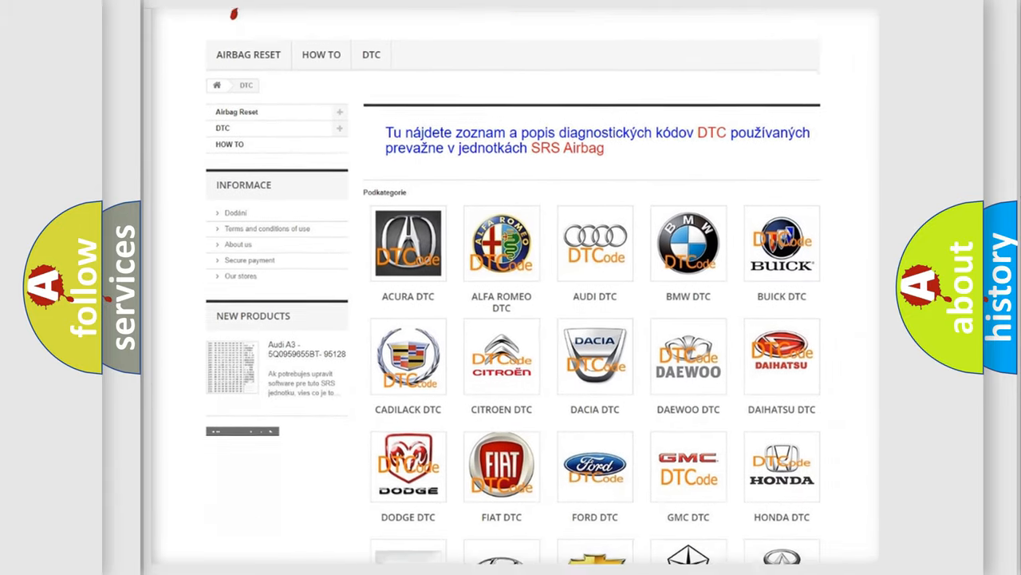
scroll("down", 3)
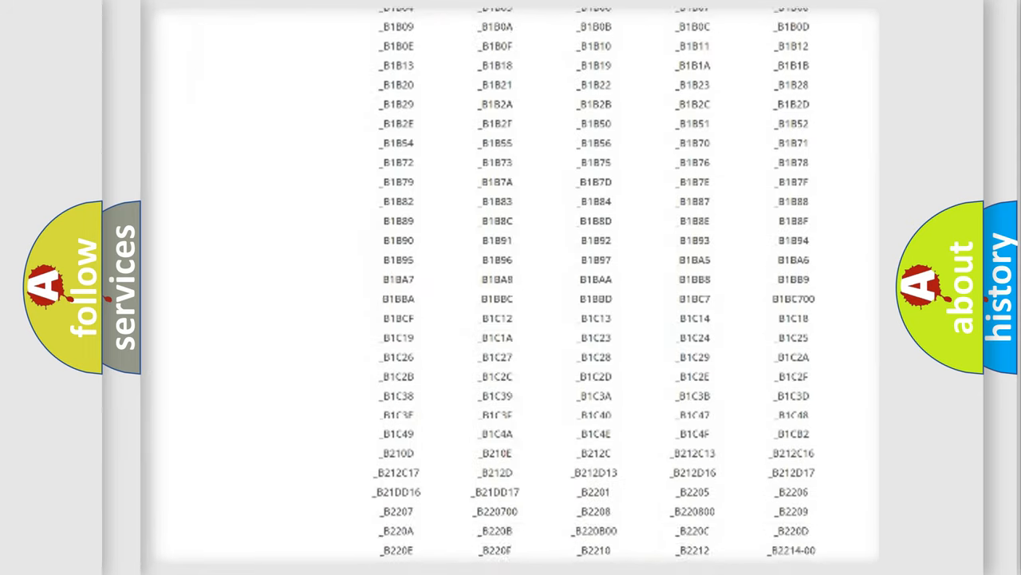
scroll("up", 3)
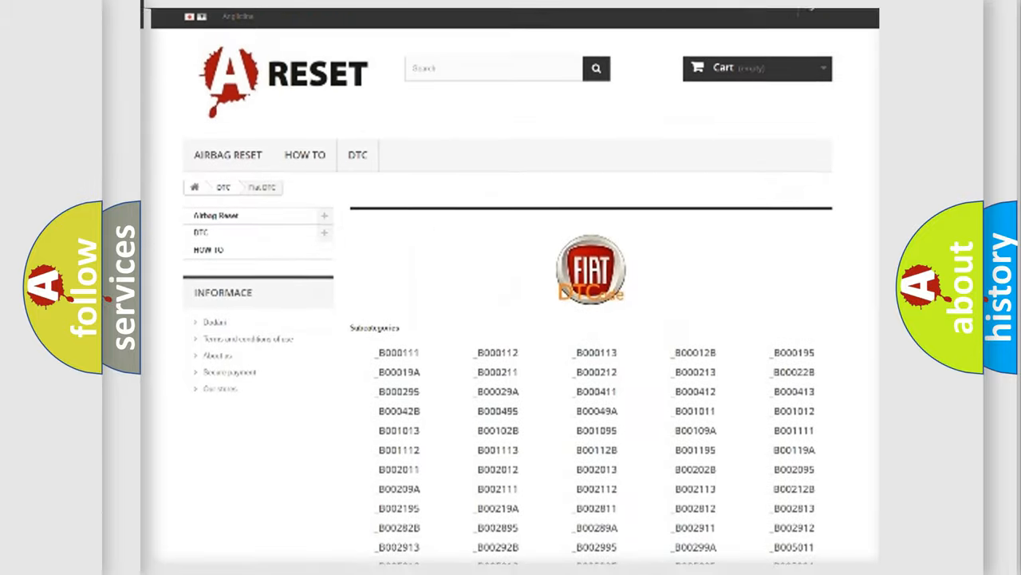